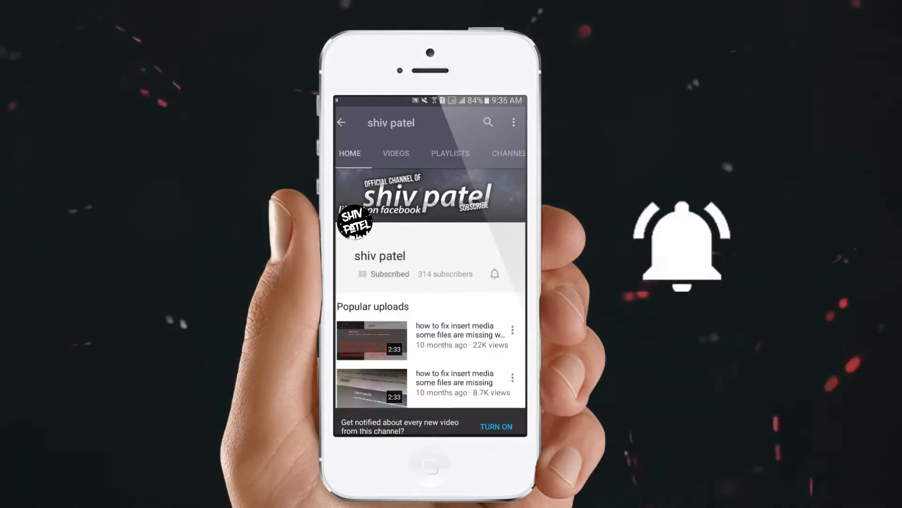
Step: Launch Chrome from the taskbar to reach YouTube's upload page
left_click(495, 273)
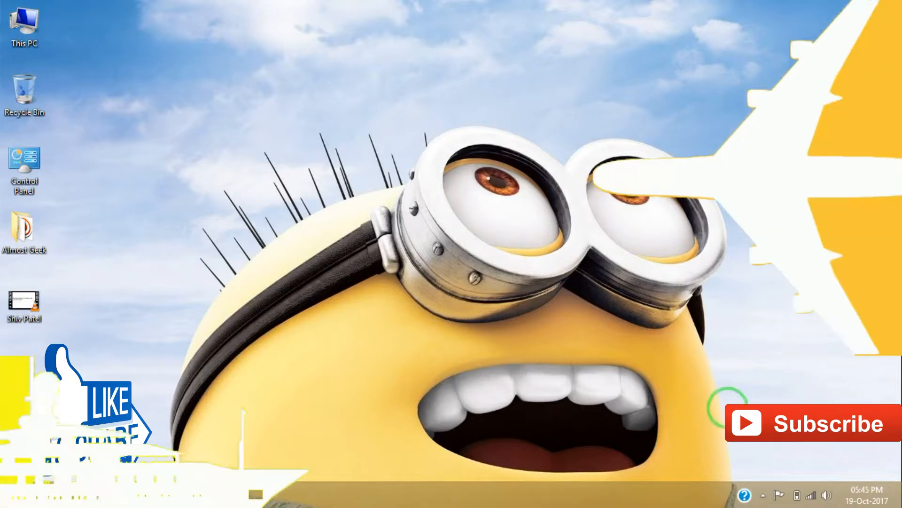
left_click(175, 494)
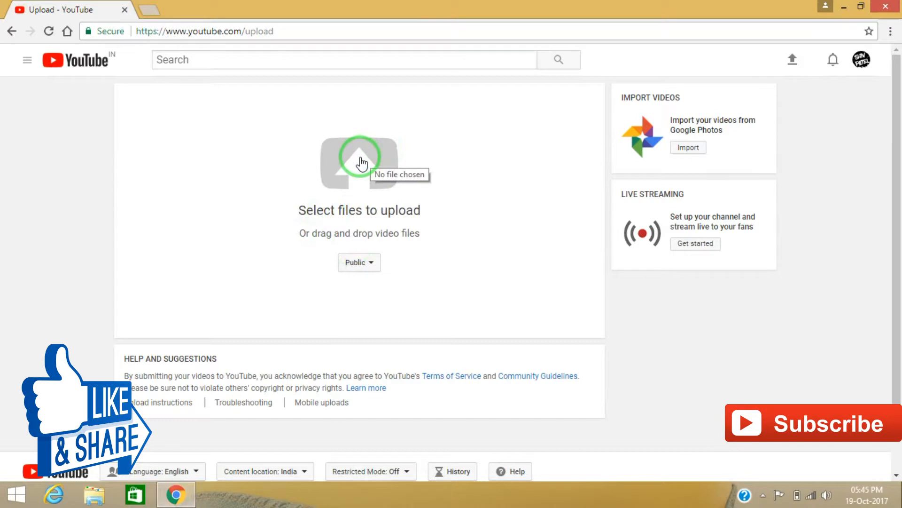
Step: Upload the 'how to scheduled YouTube video' file and open the visibility options
left_click(359, 161)
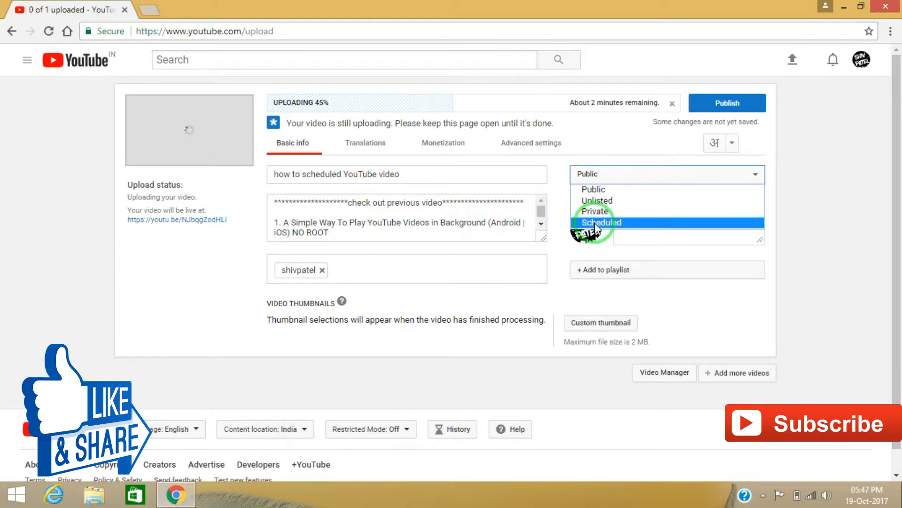
left_click(602, 222)
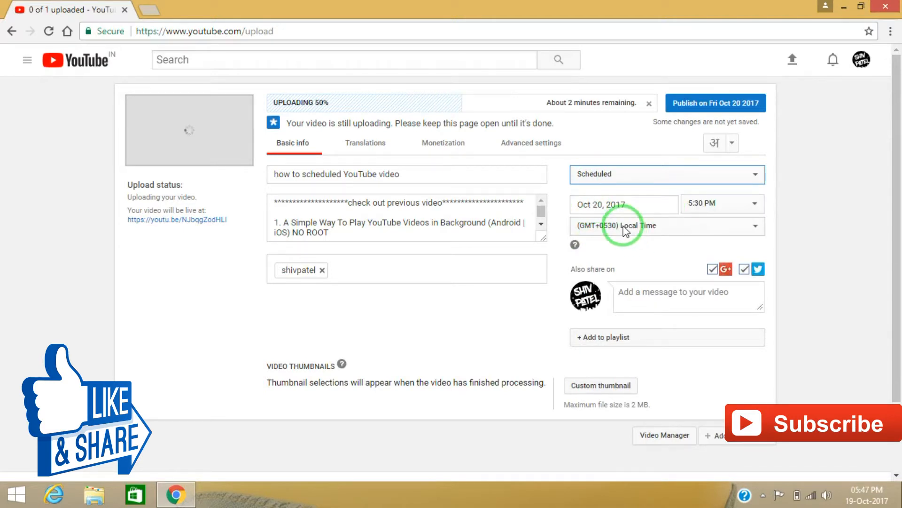
Step: Open the calendar for the Oct 20, 2017 scheduled publish date
left_click(623, 204)
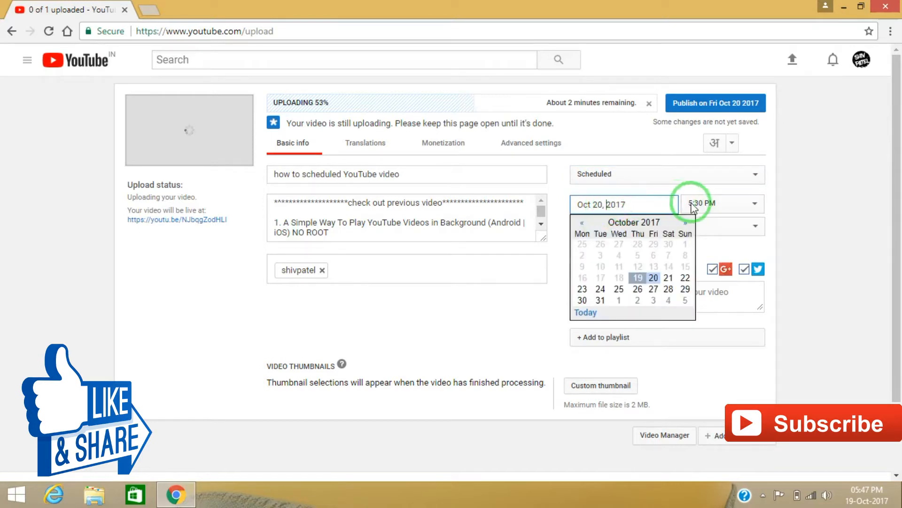
Step: Pick 7:00 PM as the publish time and show the time zone list
left_click(722, 203)
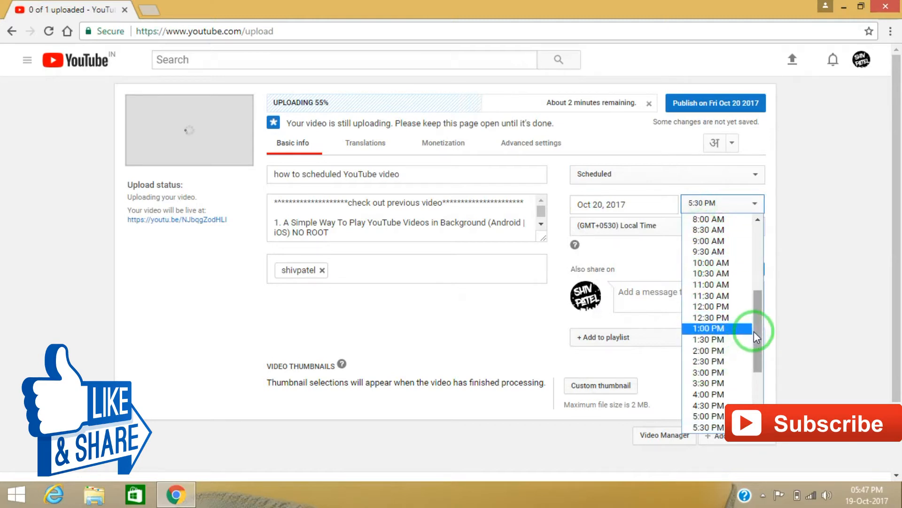
scroll("down", 3)
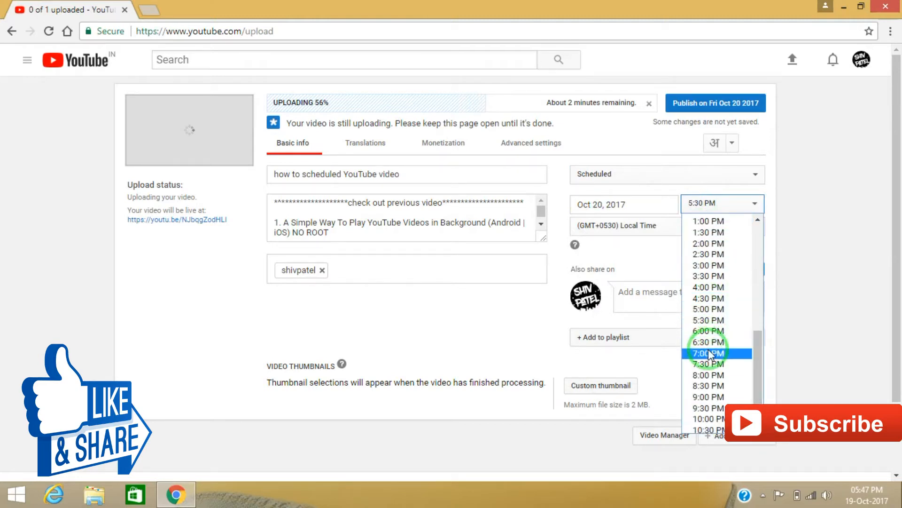
left_click(708, 353)
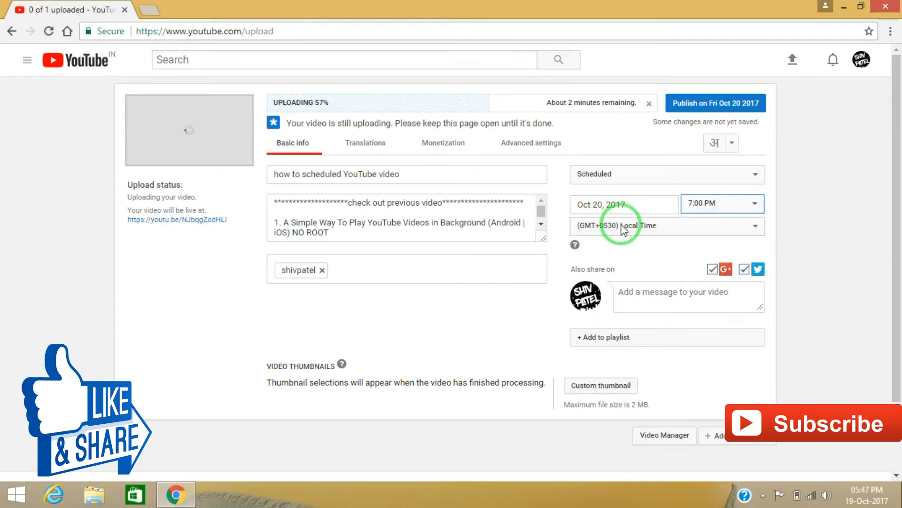
left_click(661, 225)
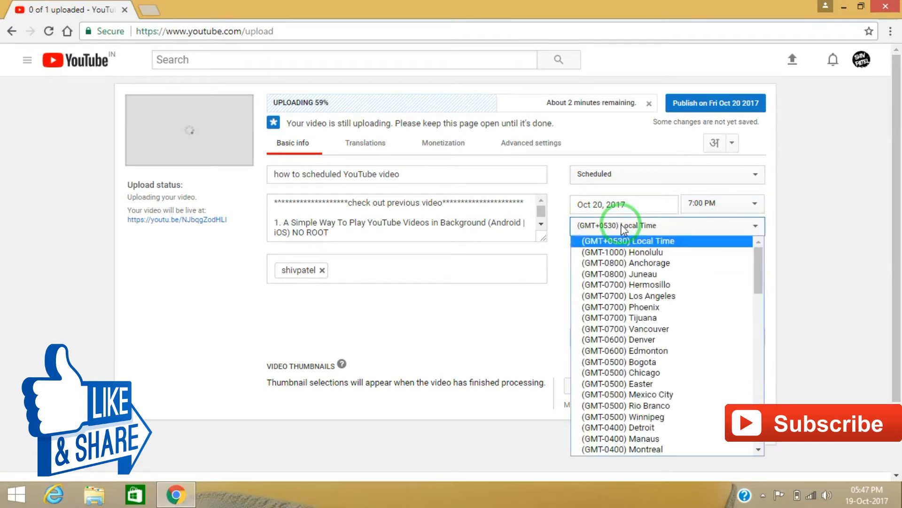